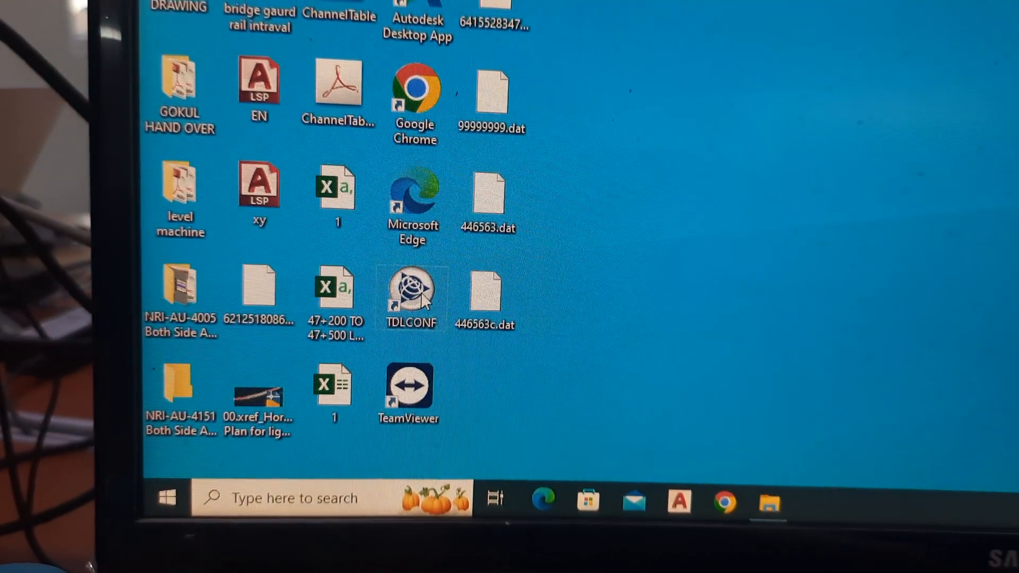
Launch the TDLCONF radio configuration utility from its desktop shortcut
double_click(411, 288)
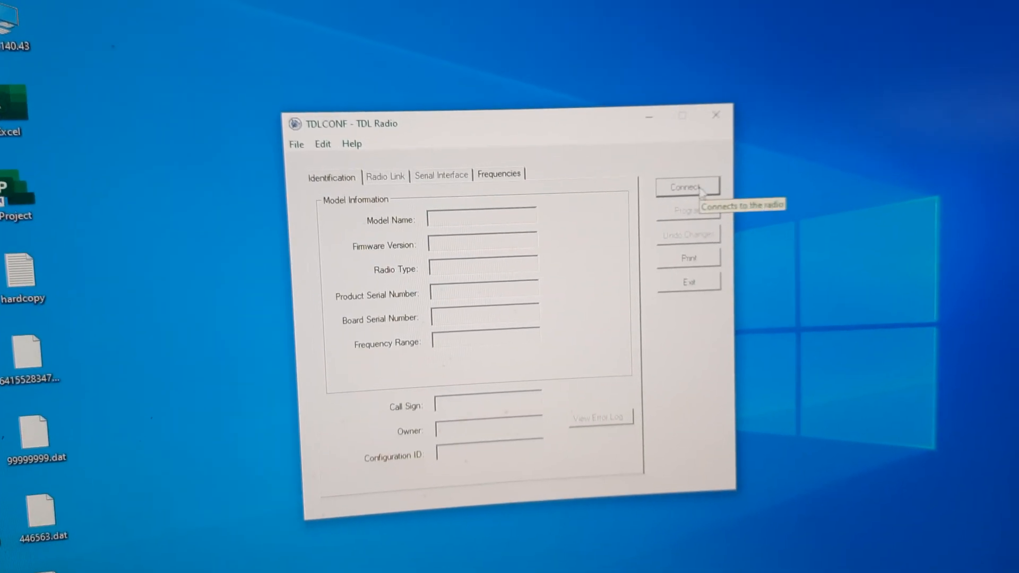
Connect to the TDL radio over COM1 at 38400, overwriting the current configuration
click(687, 186)
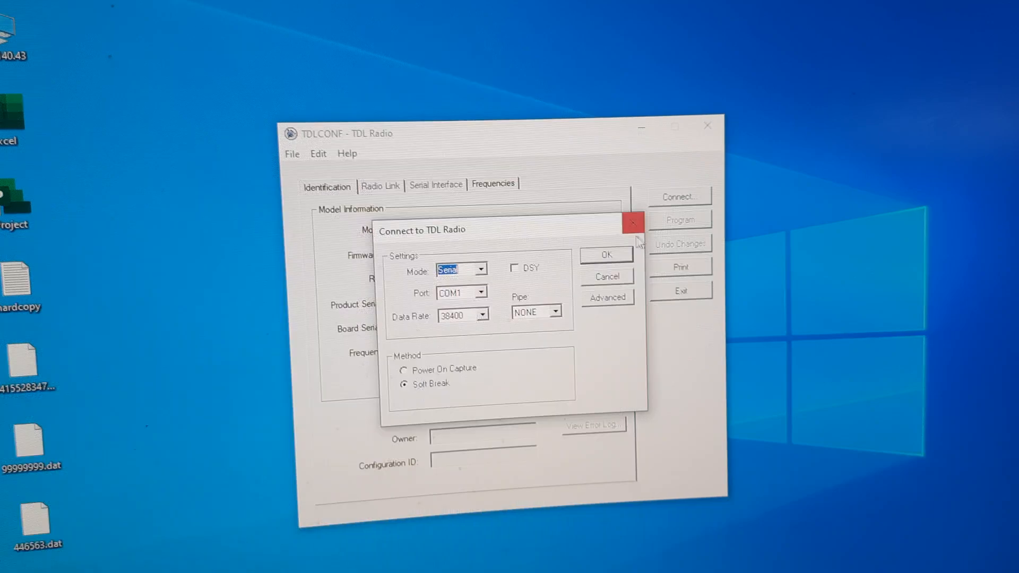
click(605, 255)
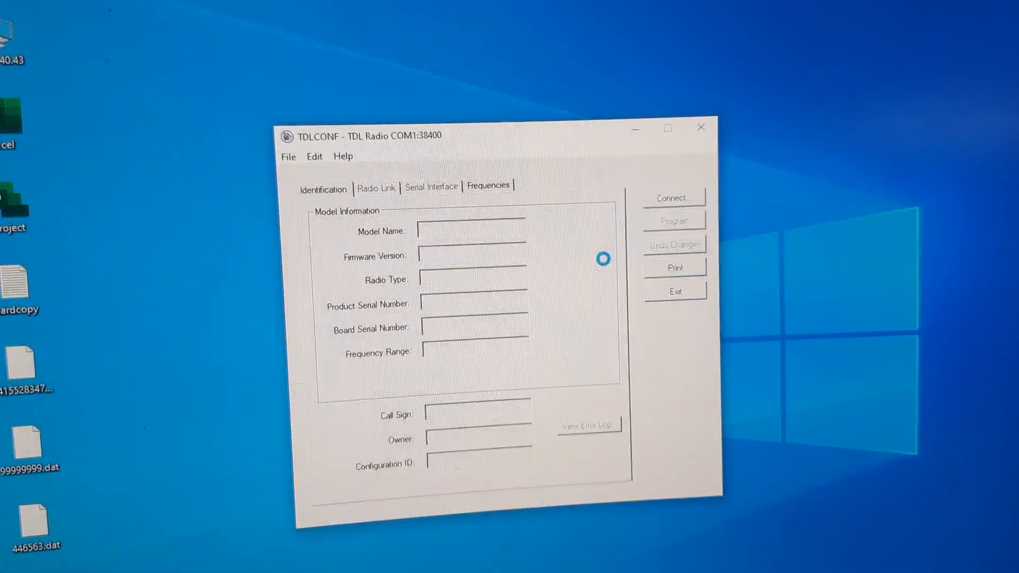
click(673, 197)
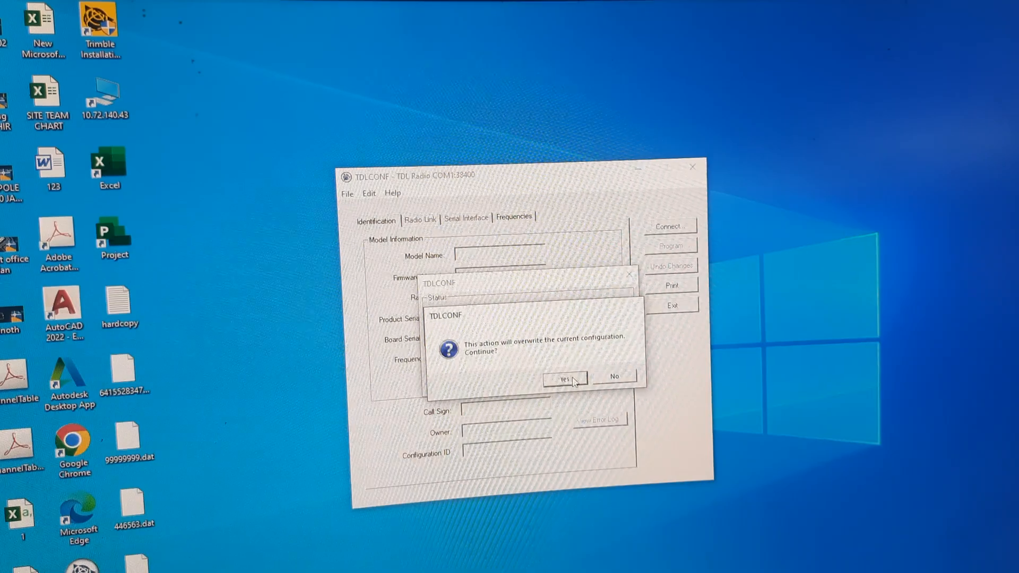
click(562, 378)
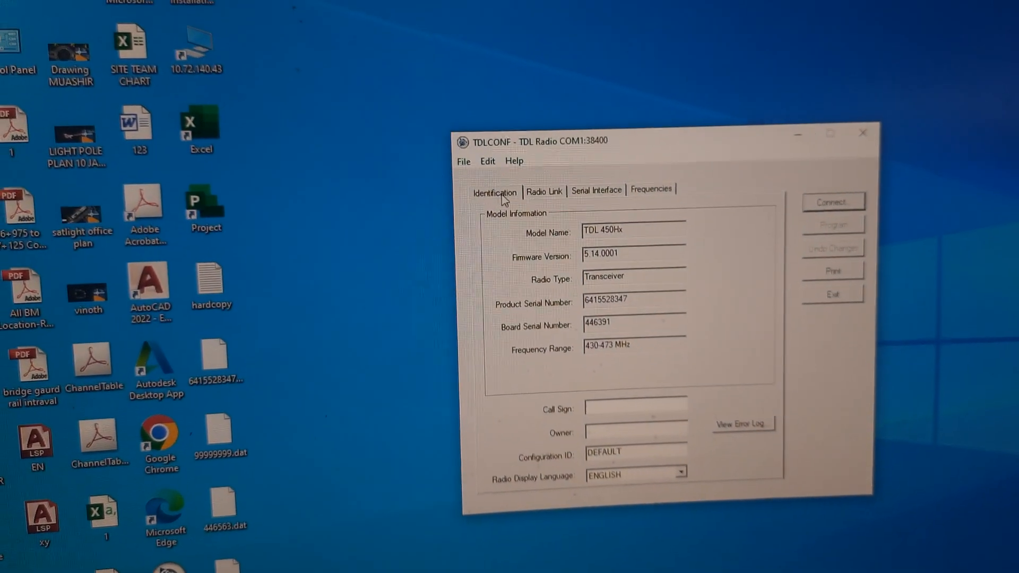
Review the Radio Link settings (L5 at 25W) and Serial Interface, then view channel frequencies
click(544, 192)
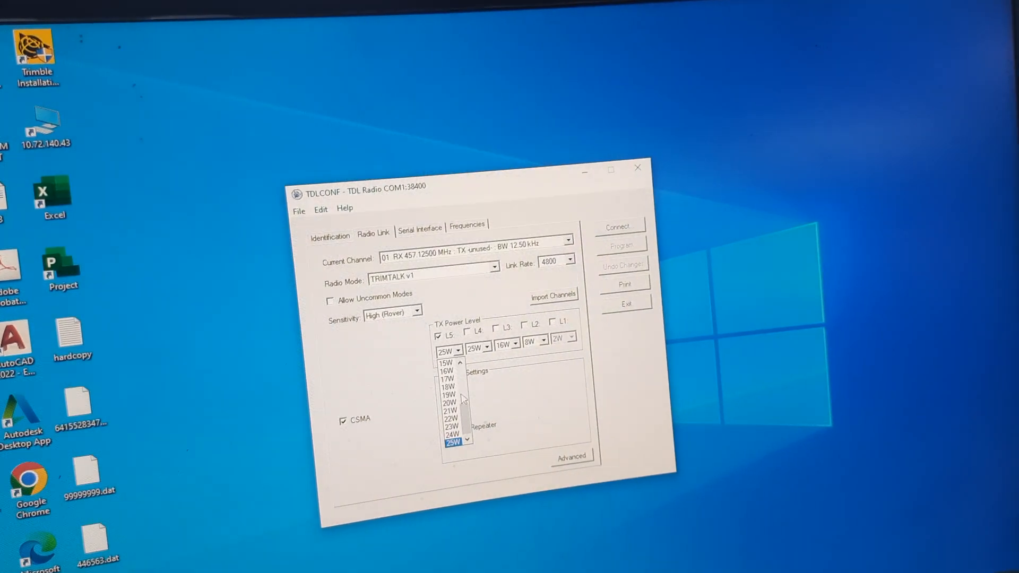
click(447, 438)
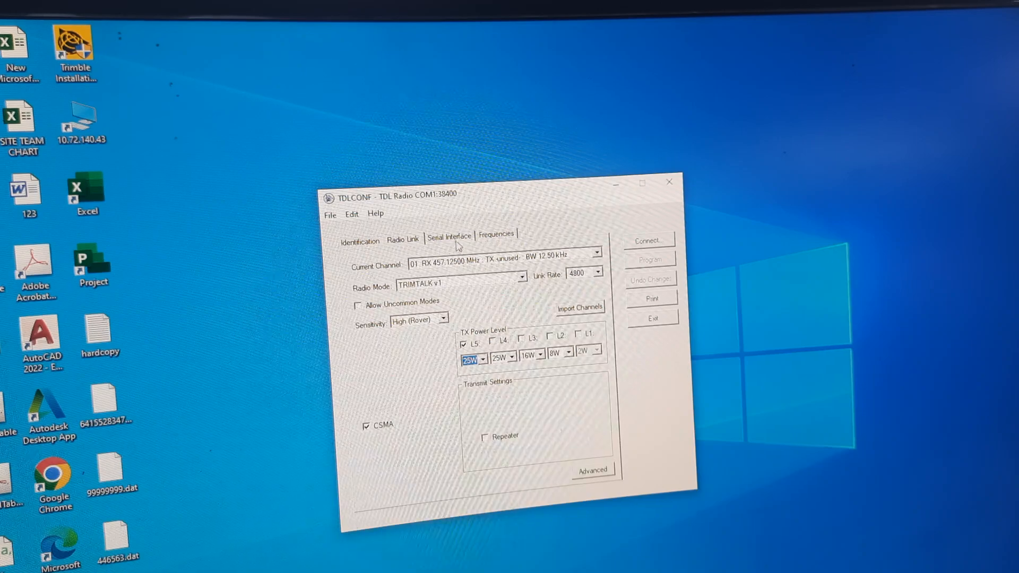
click(448, 236)
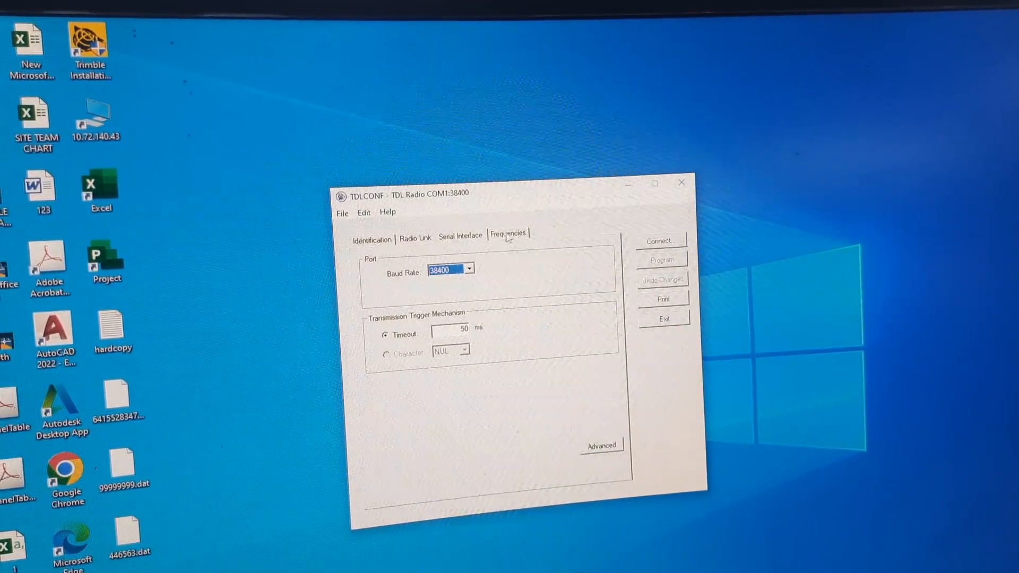
click(509, 220)
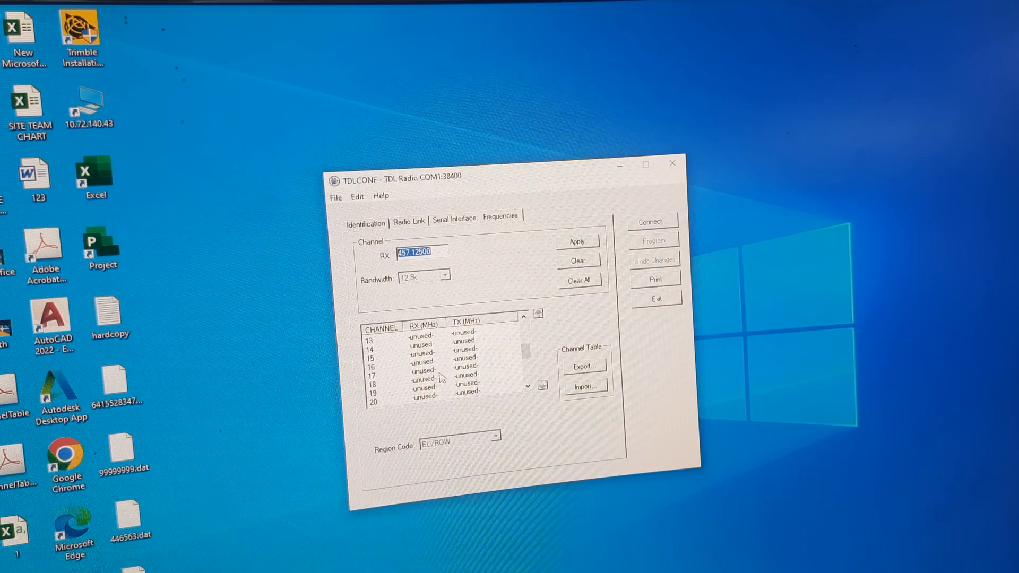
Scroll to the top to check channels 01–07 receive frequencies, then return to Radio Link
scroll(up, 3)
text(470.00000)
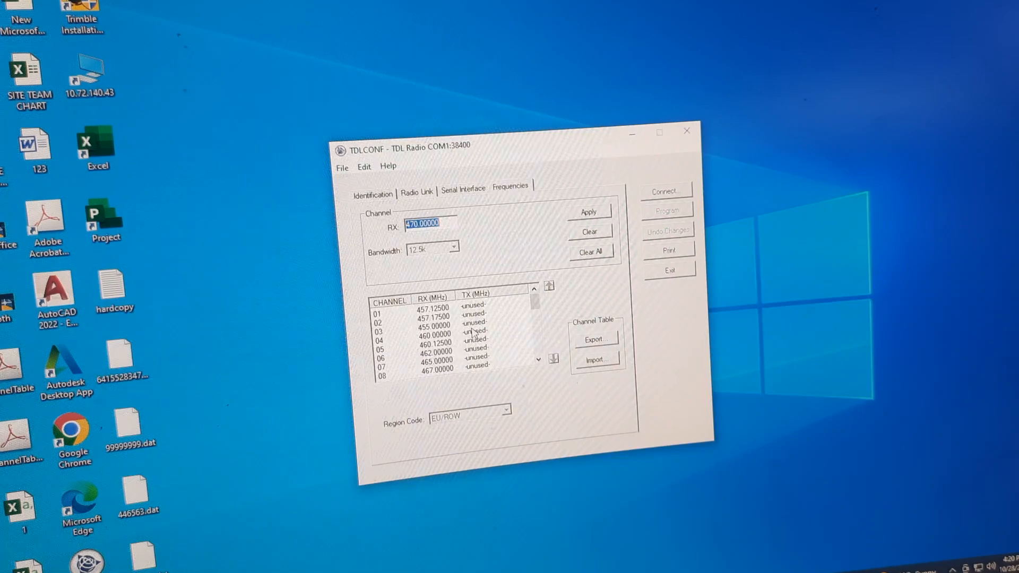
click(463, 192)
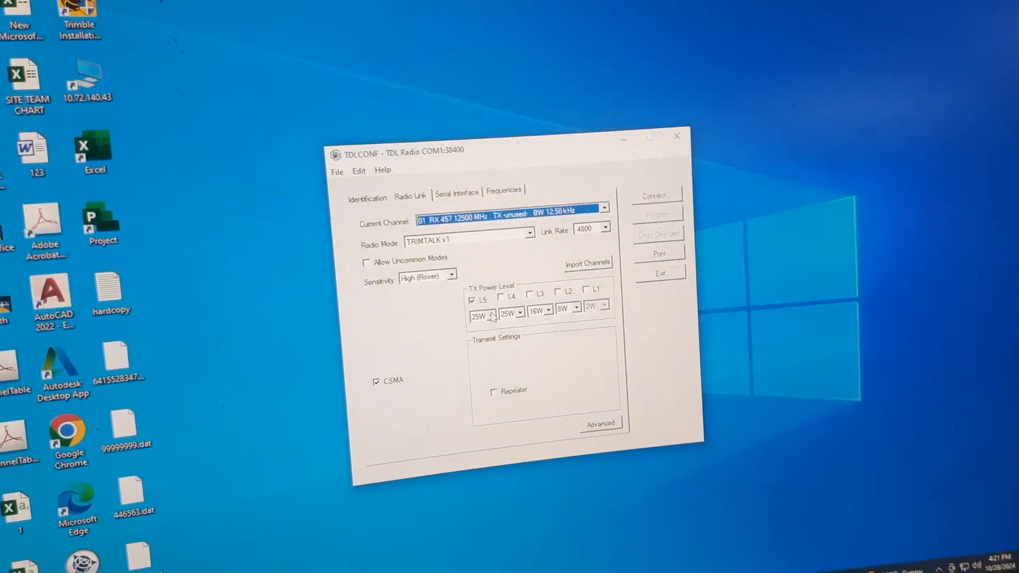
Set the L5 TX power level to 20W
click(458, 324)
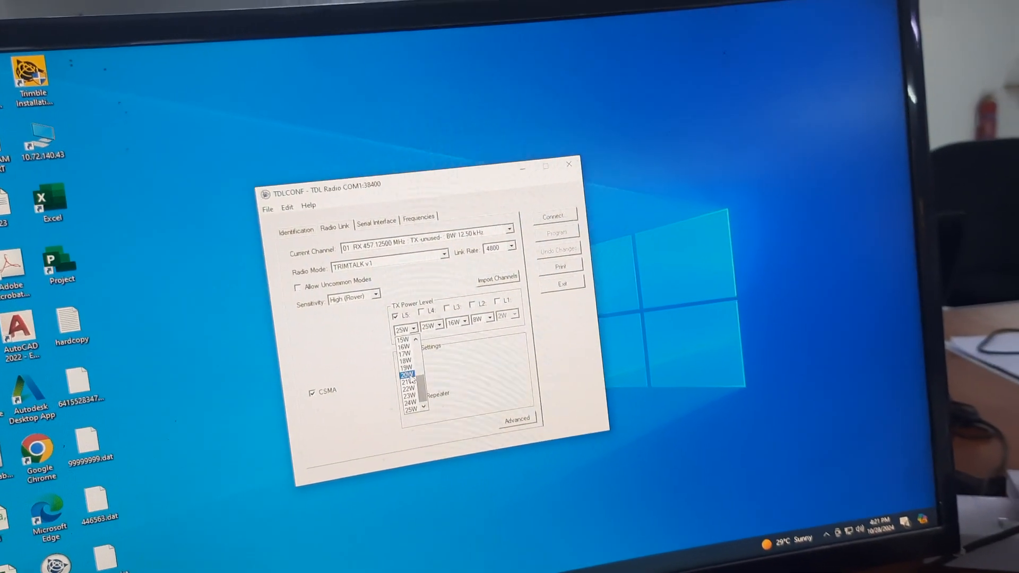
click(406, 377)
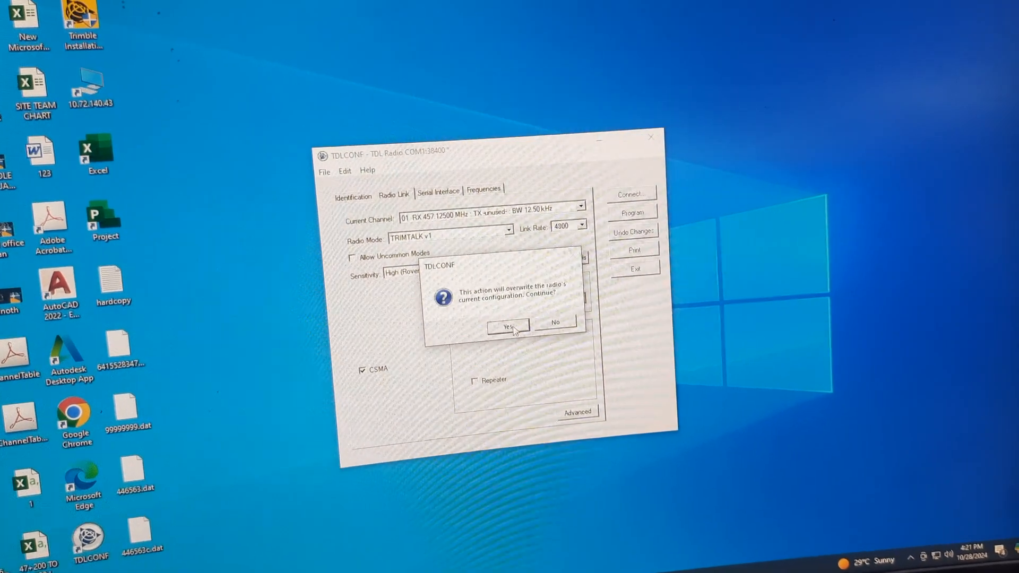
Cancel programming the radio, dismiss the configuration-loaded message, and view Identification details
click(507, 325)
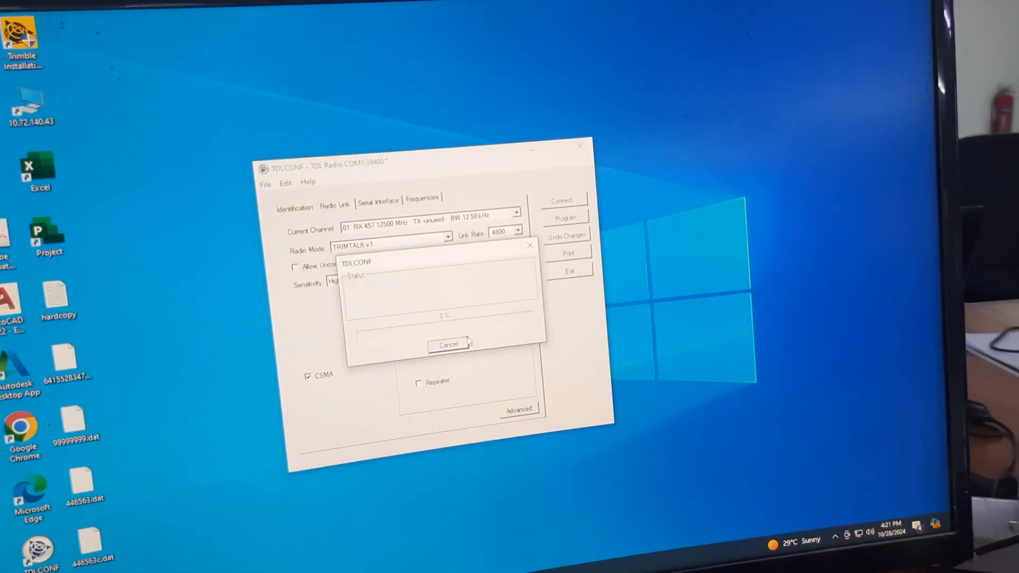
click(447, 344)
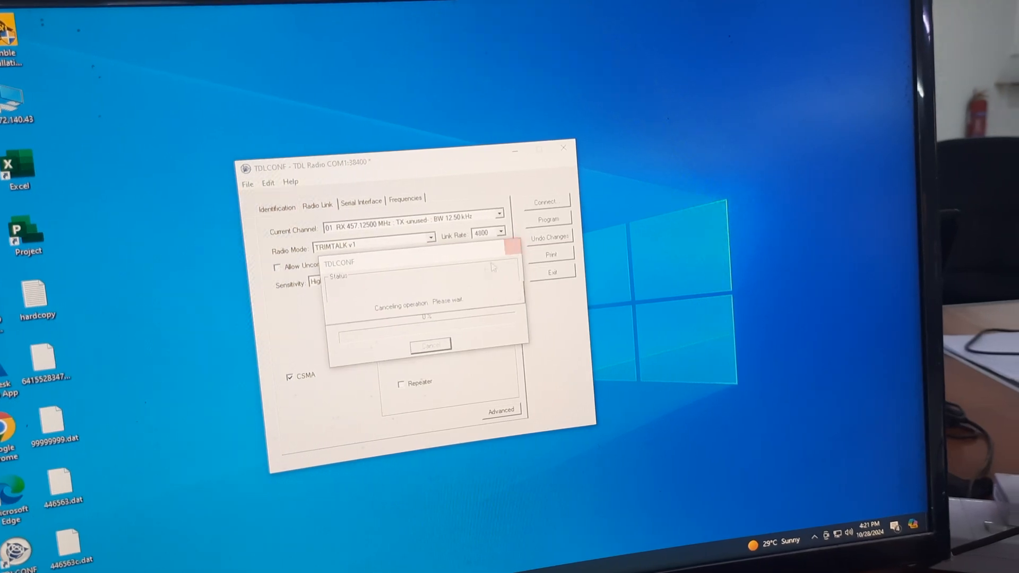
click(431, 345)
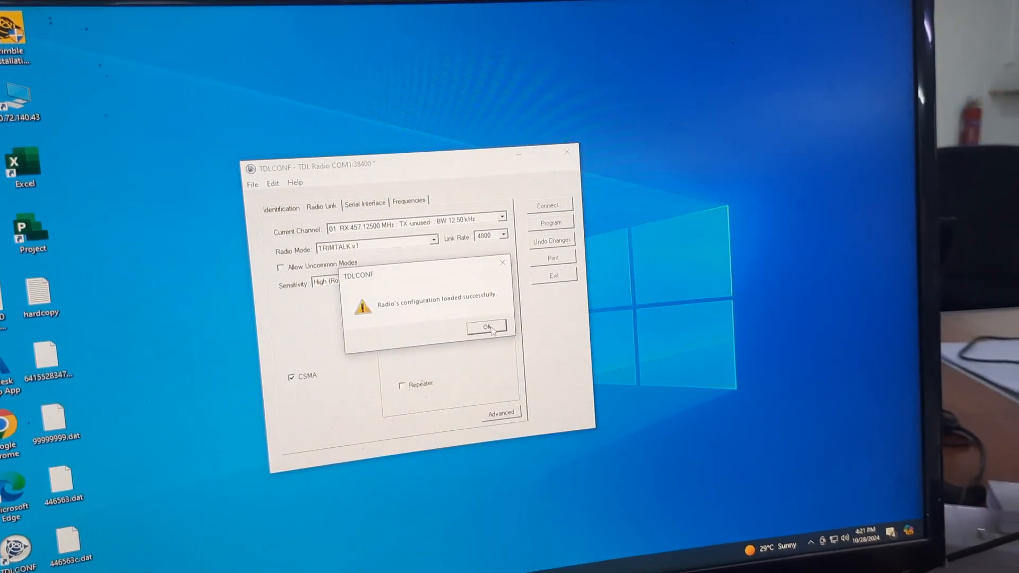
click(486, 326)
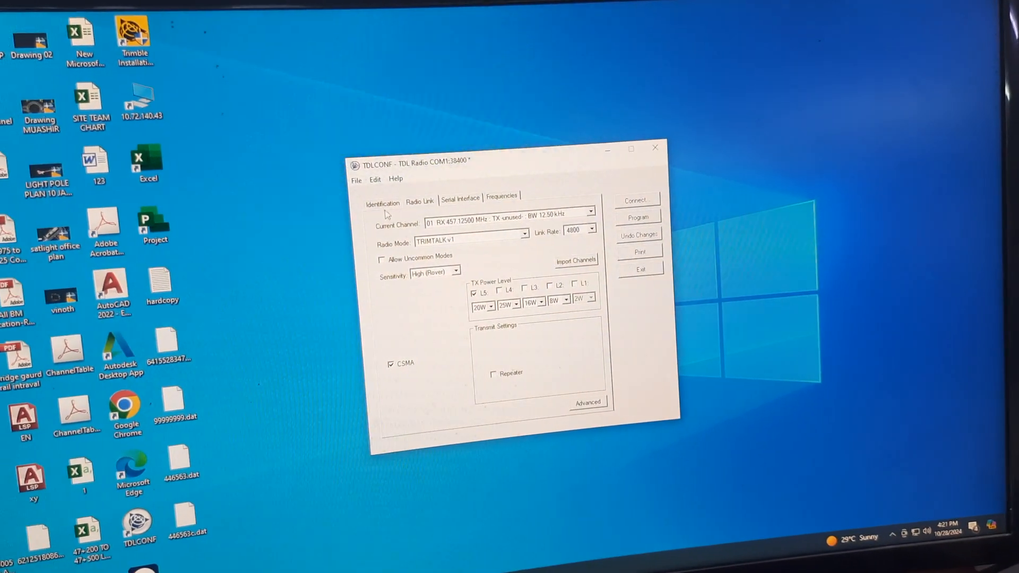
click(382, 196)
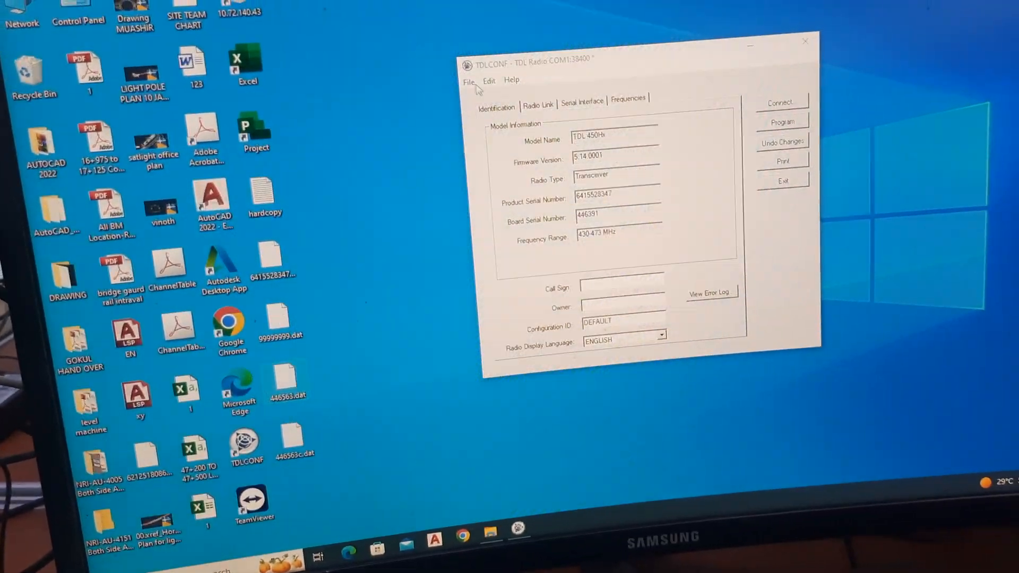
Import 446563c.dat from the Desktop via File > Import, overwriting the current configuration
click(468, 83)
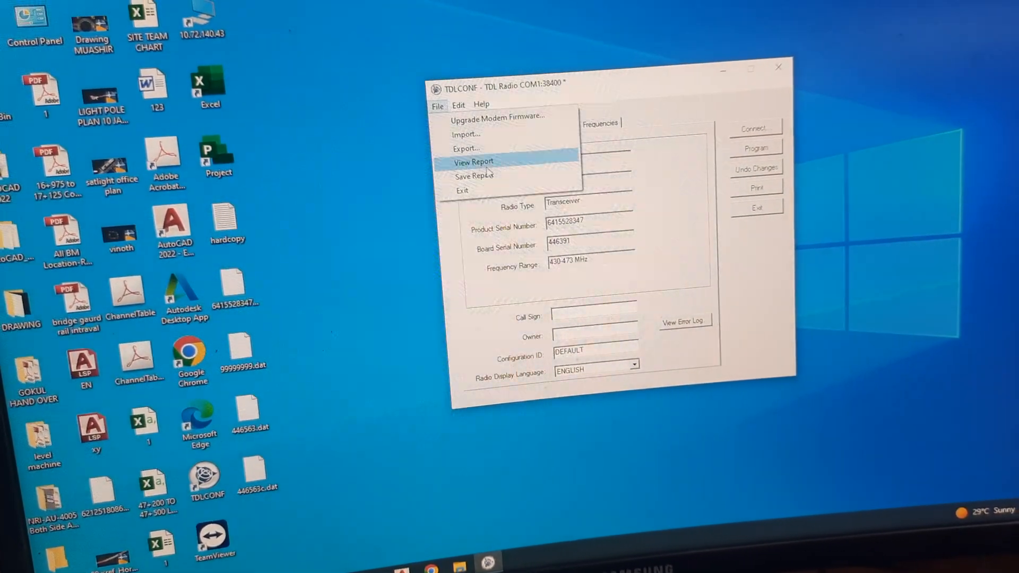
click(466, 133)
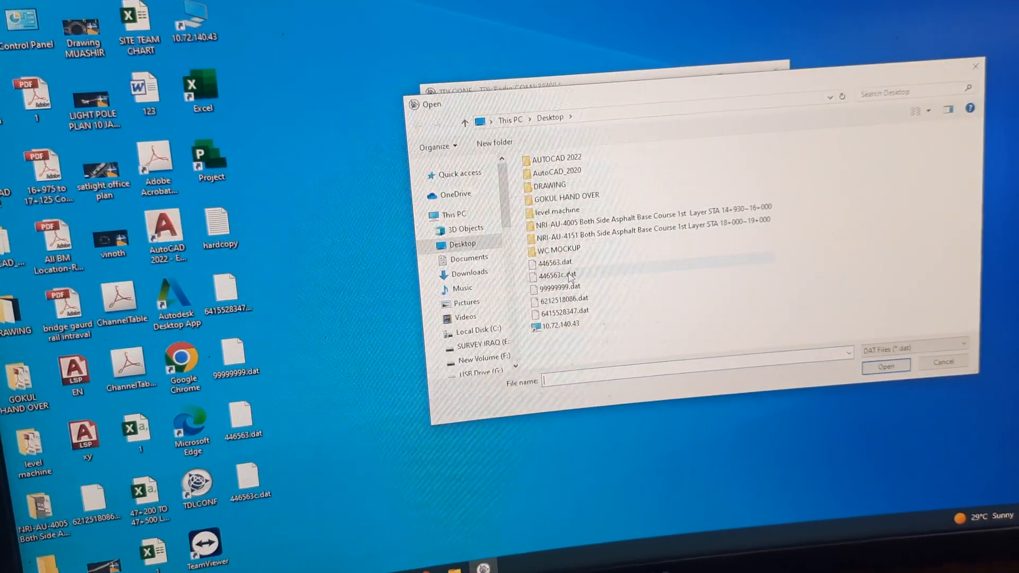
click(561, 275)
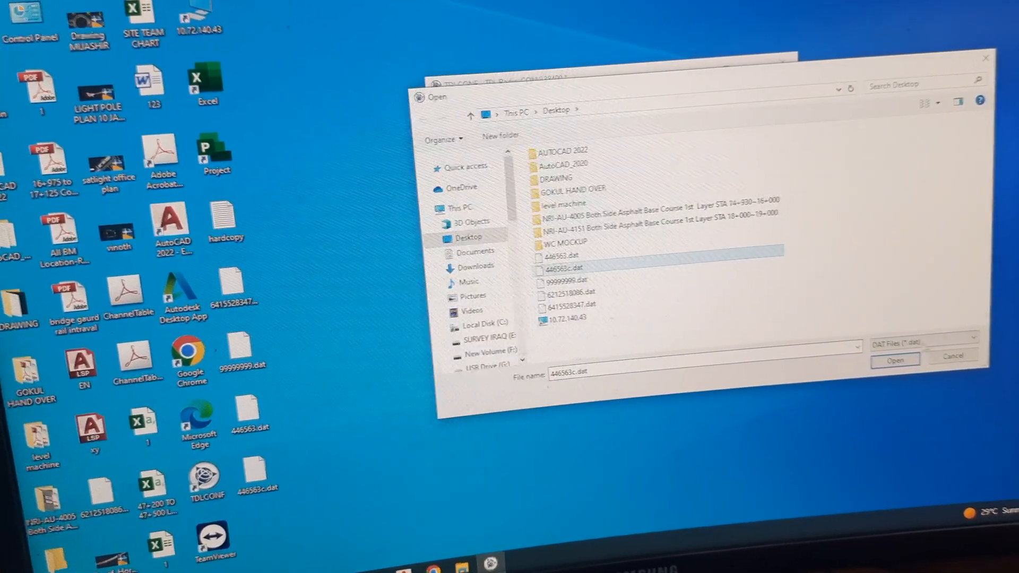
click(894, 360)
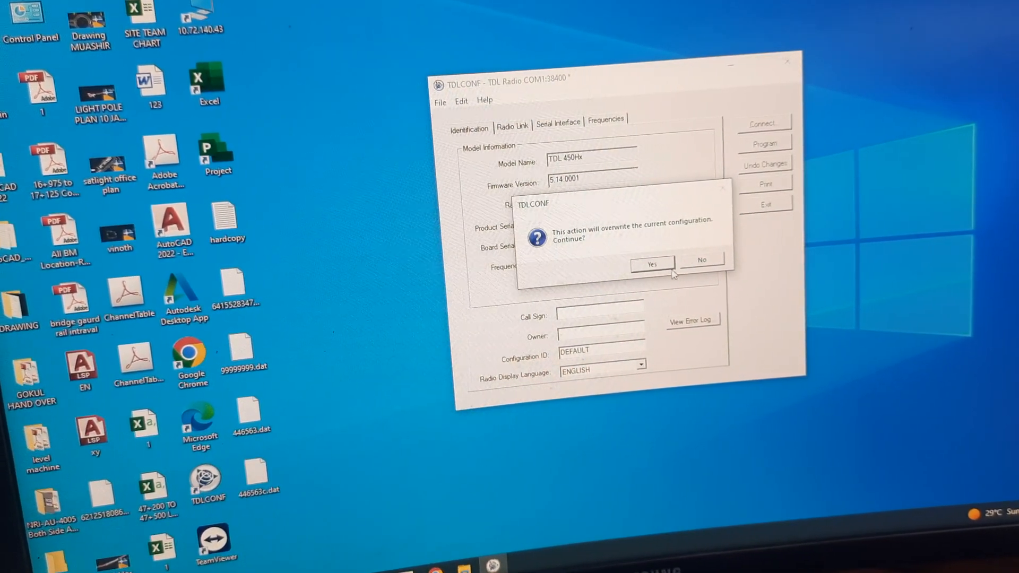
click(651, 264)
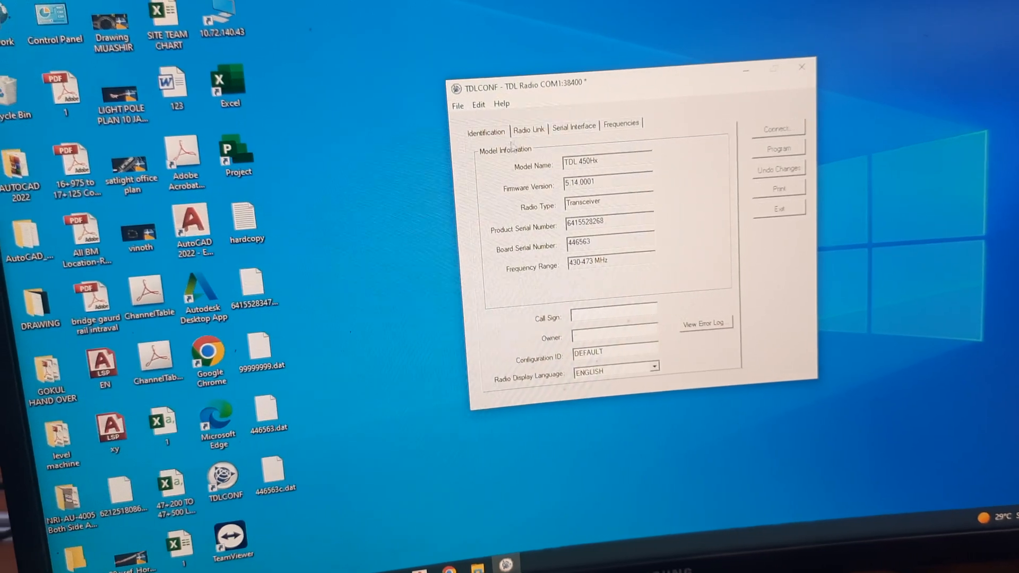
Set the L5 transmit power level to 35W on the Radio Link settings
click(527, 131)
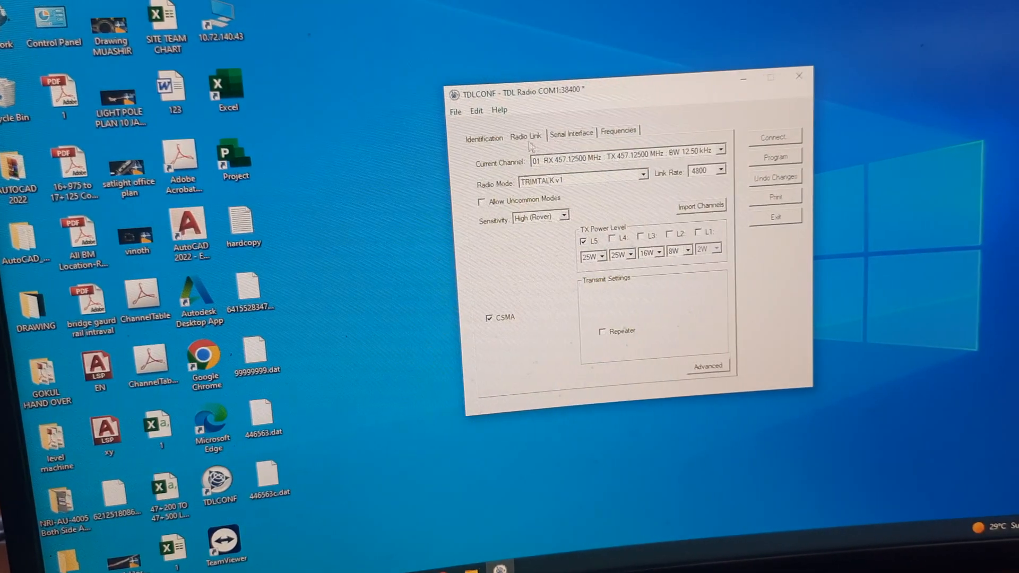
click(593, 257)
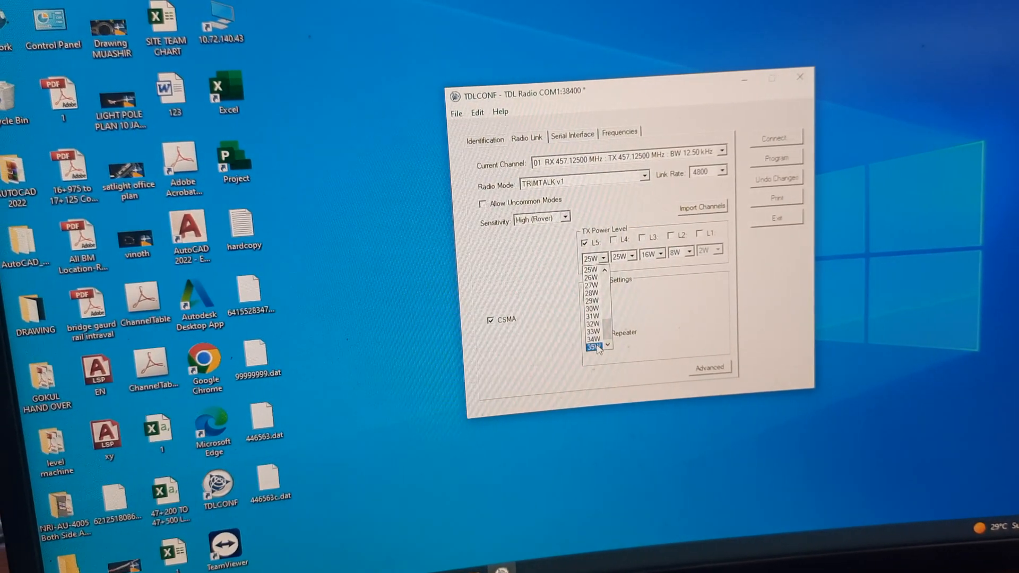
click(591, 348)
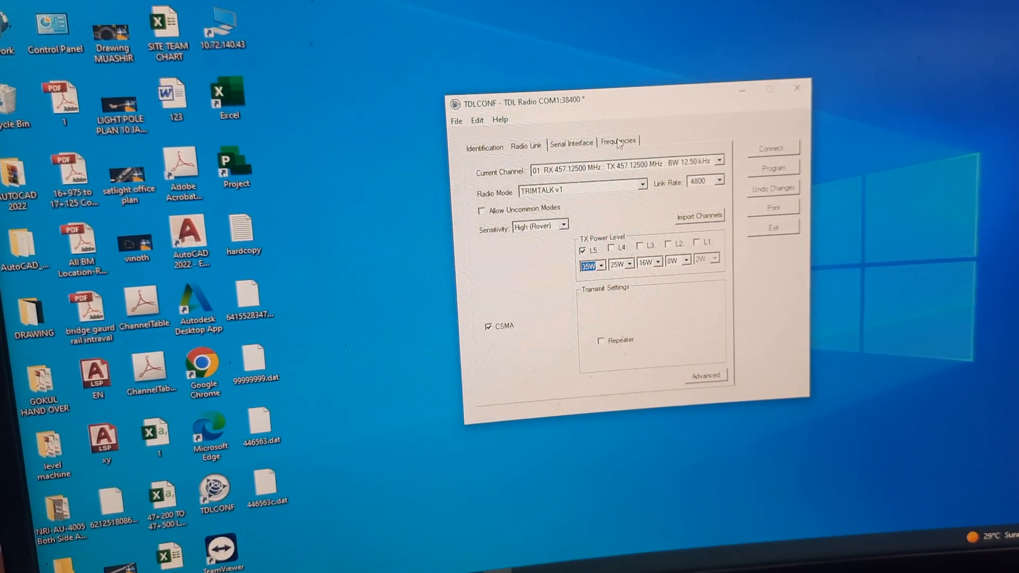
Scroll through the imported channel frequency table to check the frequencies
click(616, 142)
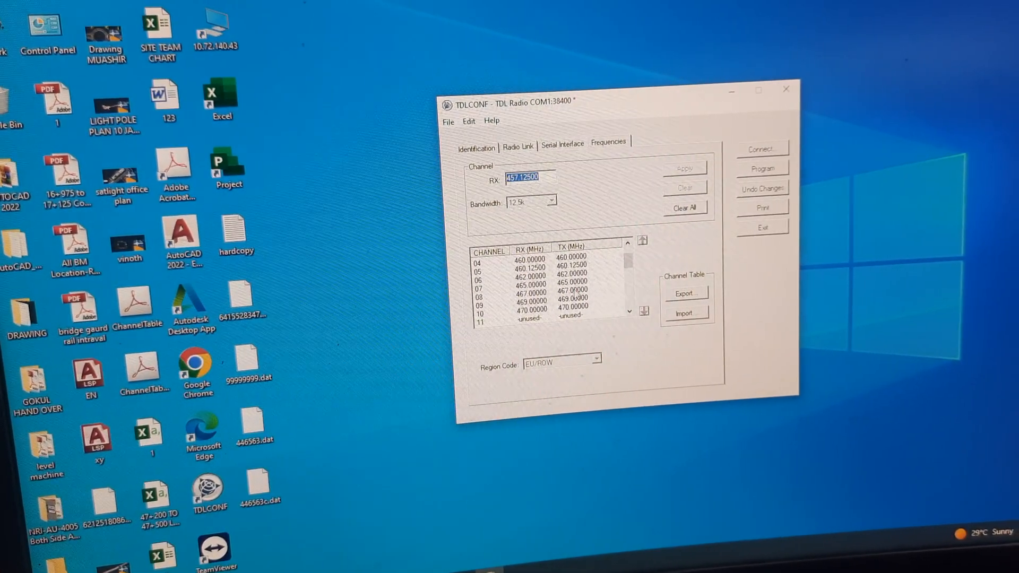
scroll(down, 3)
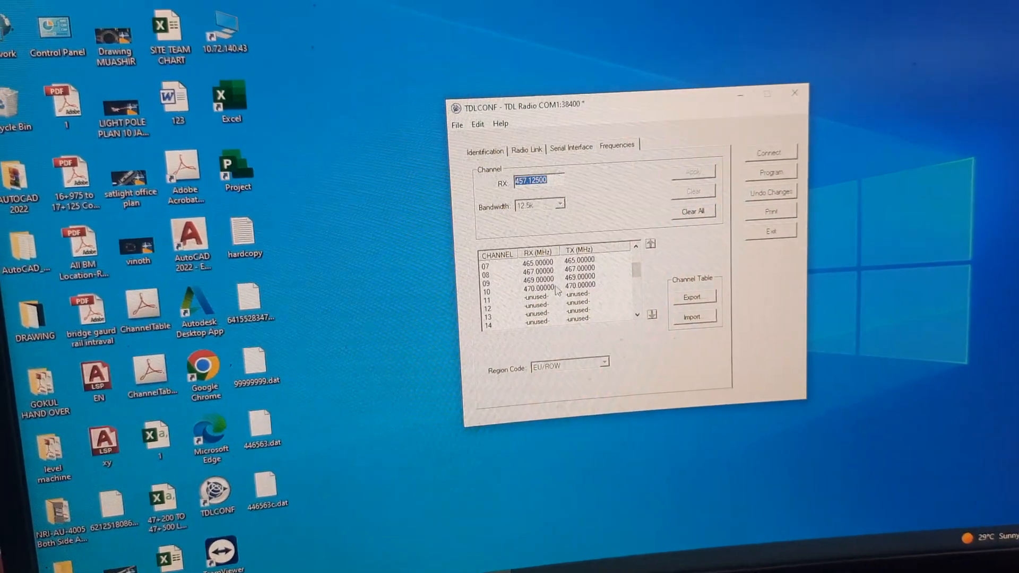
scroll(up, 3)
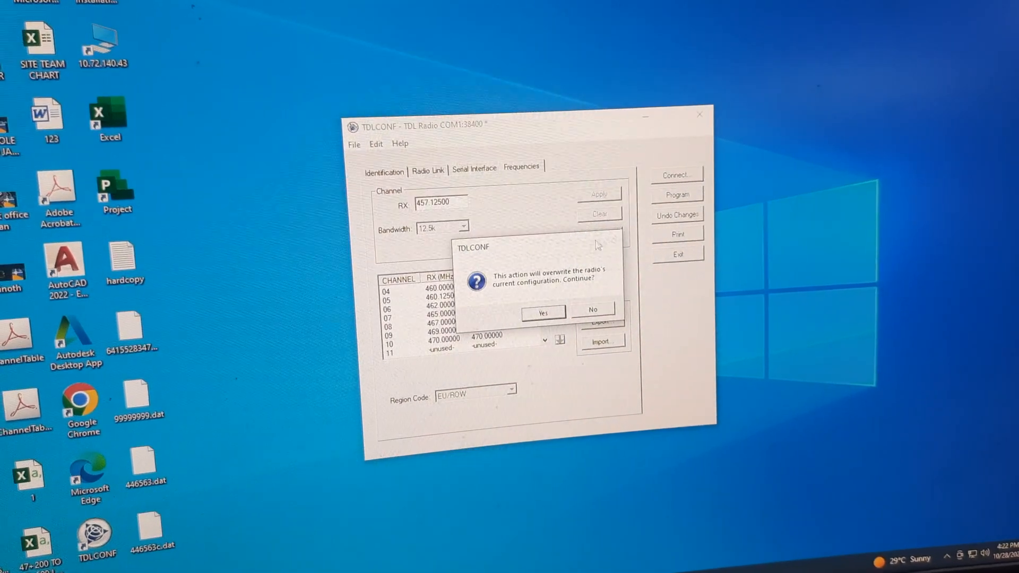
Confirm overwrite, pass the heat and authorization warnings, and acknowledge successful programming
click(542, 312)
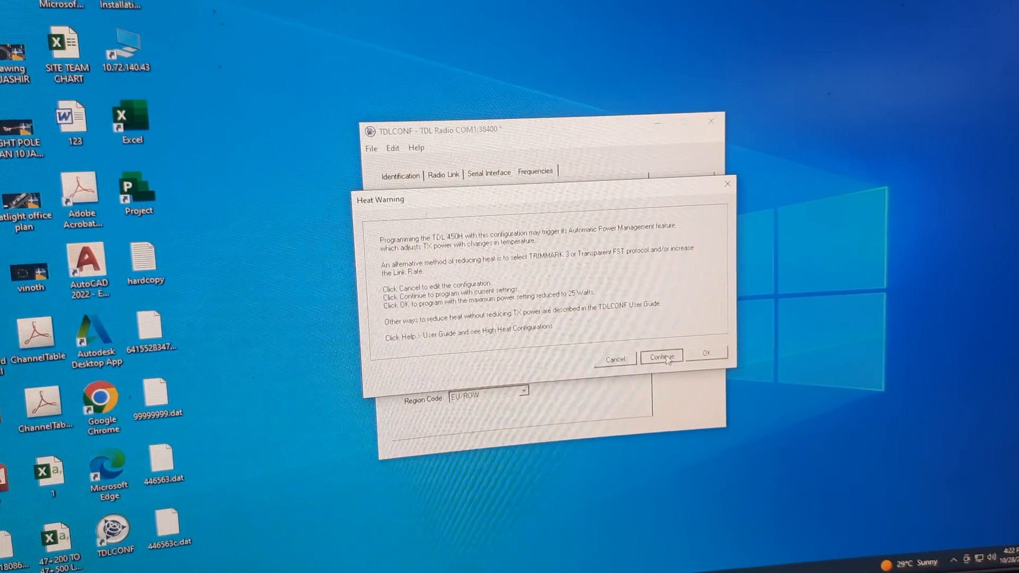
click(659, 358)
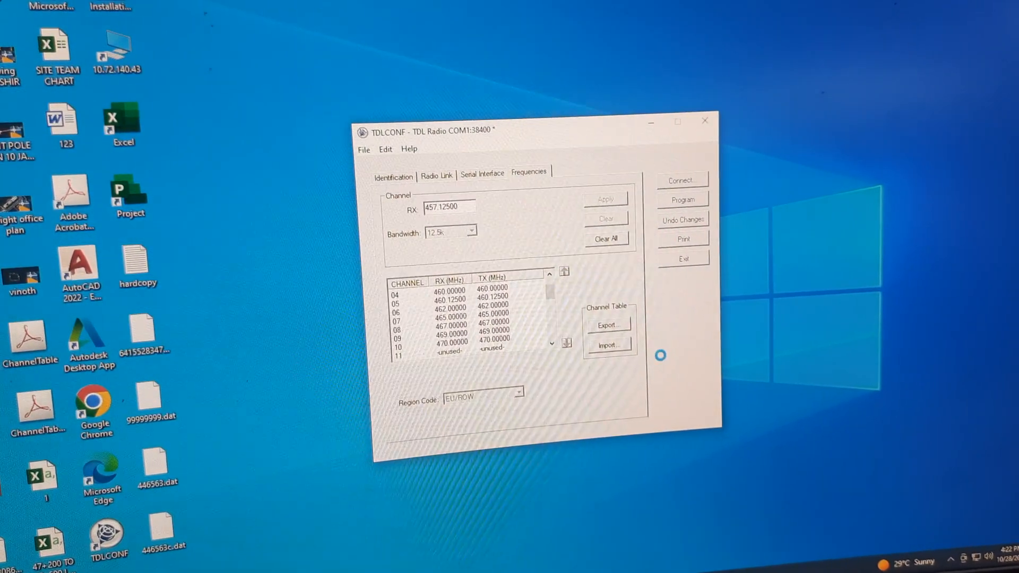
click(682, 199)
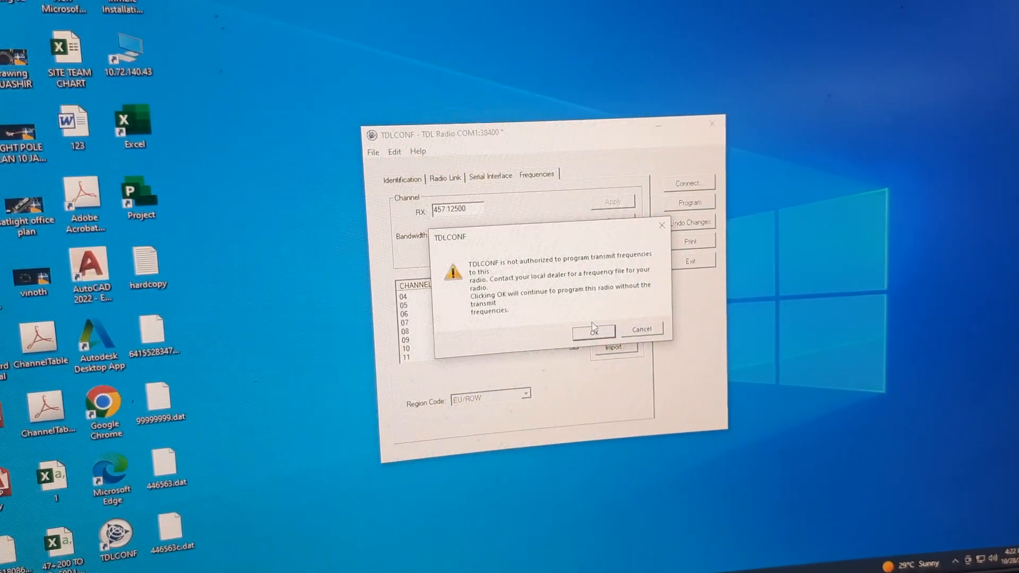
click(592, 332)
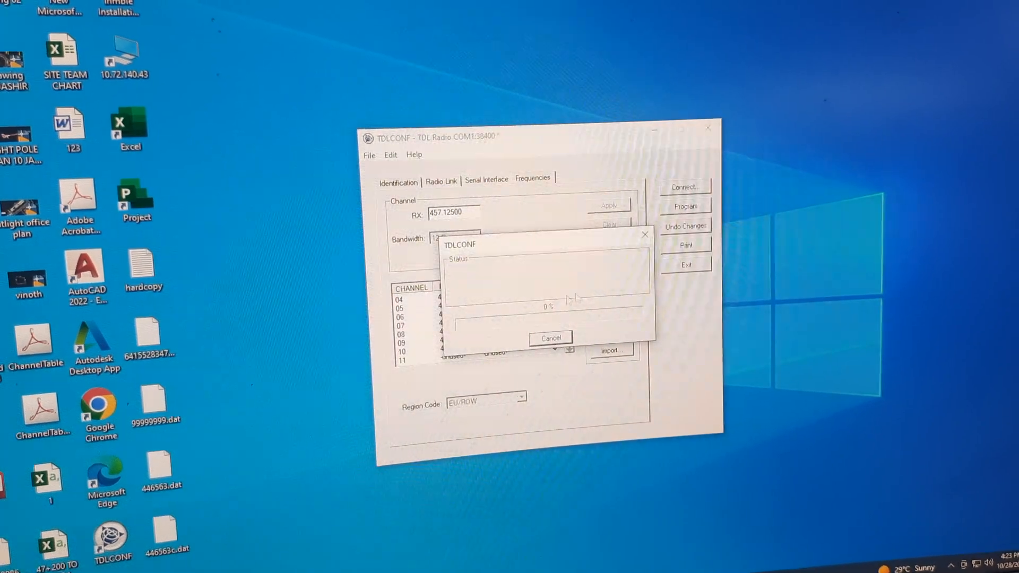
click(549, 339)
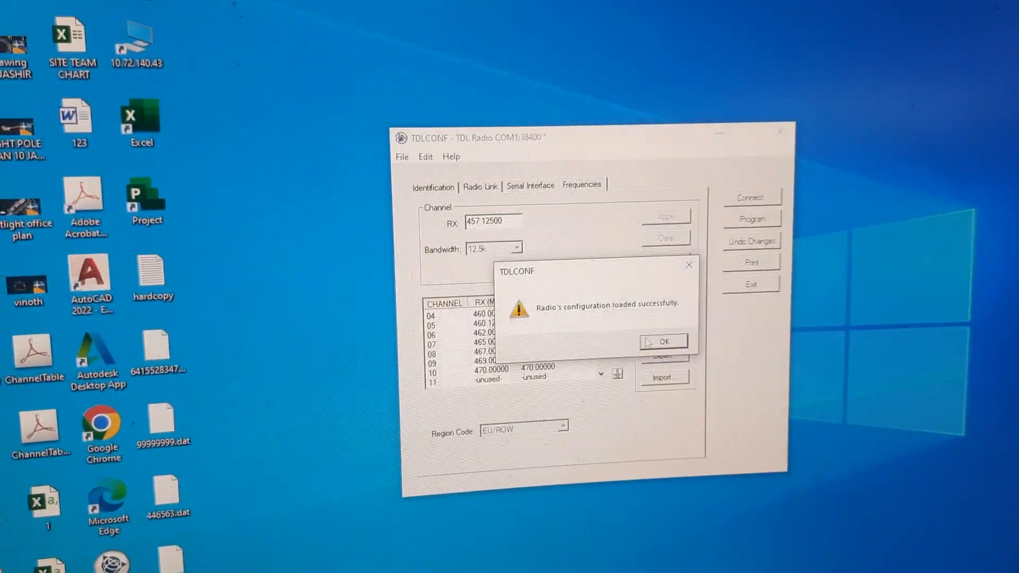
click(662, 341)
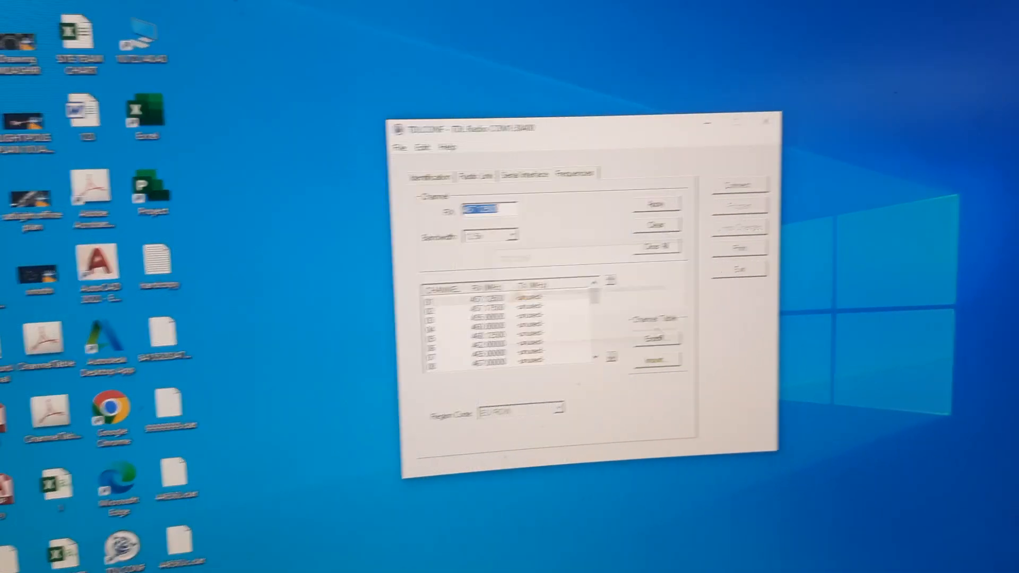